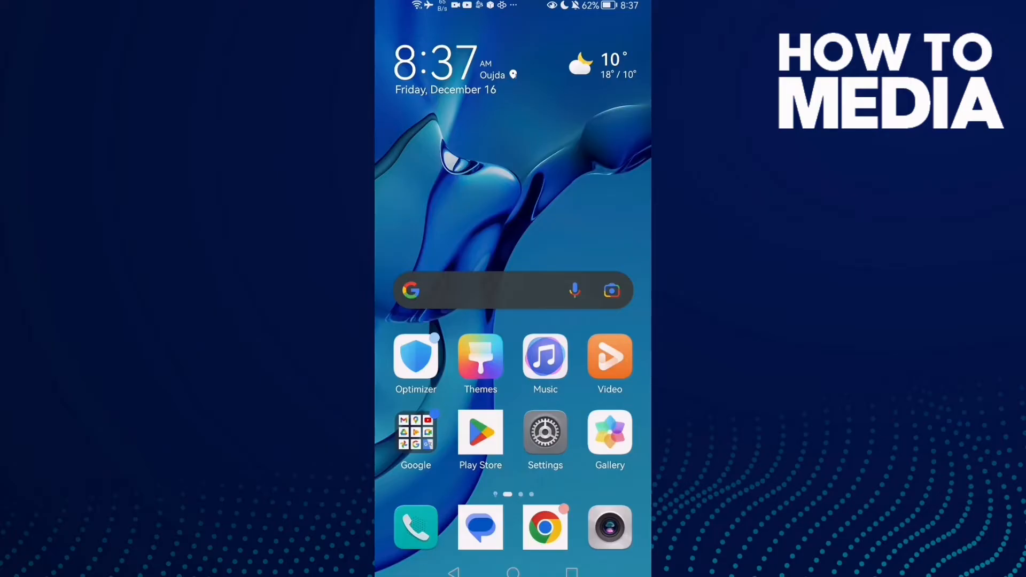
Step: Move to the second home-screen page that holds the VK app icon
{"action": "scroll", "scroll_direction": "left", "scroll_amount": 3}
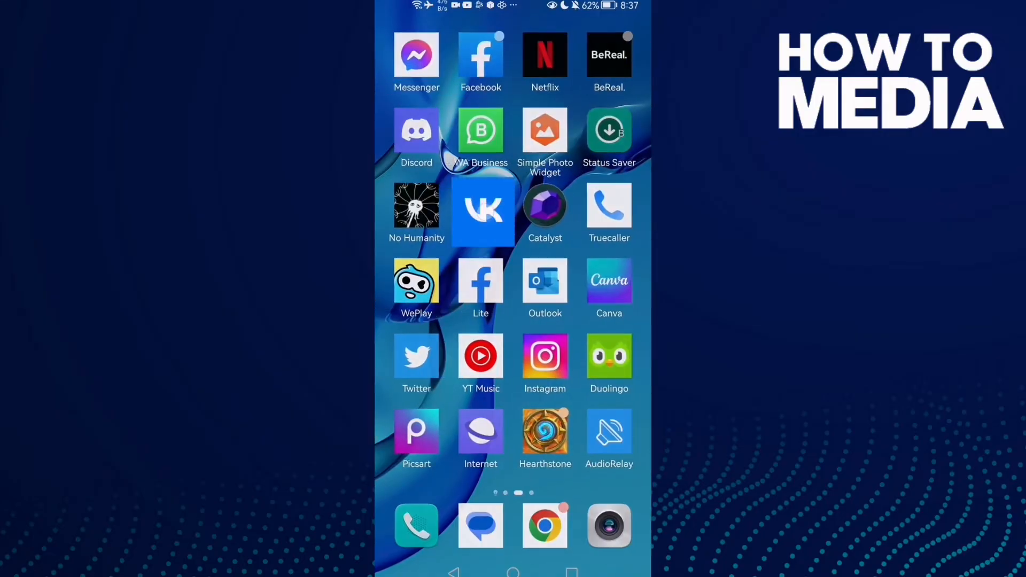
Step: Launch VK, switch to the Hub section and bring up the account menu
{"action": "left_click", "coordinate": [480, 63]}
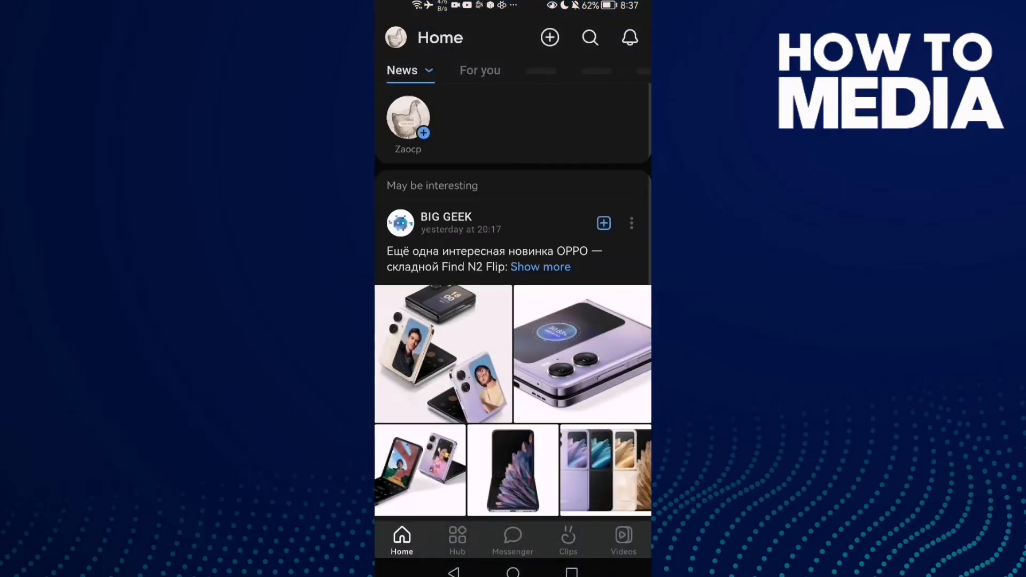
{"action": "left_click", "coordinate": [456, 539]}
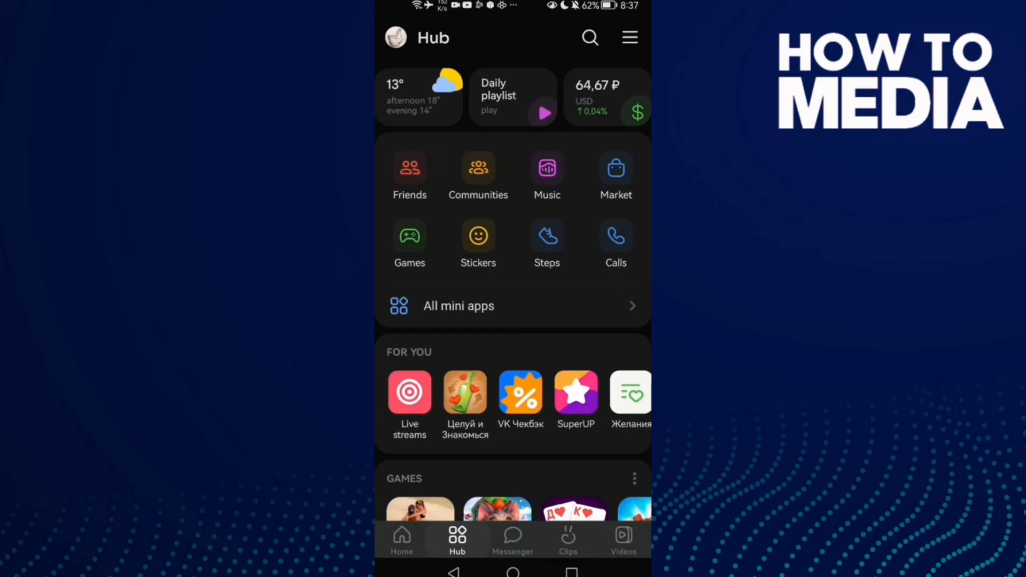
{"action": "left_click", "coordinate": [629, 37]}
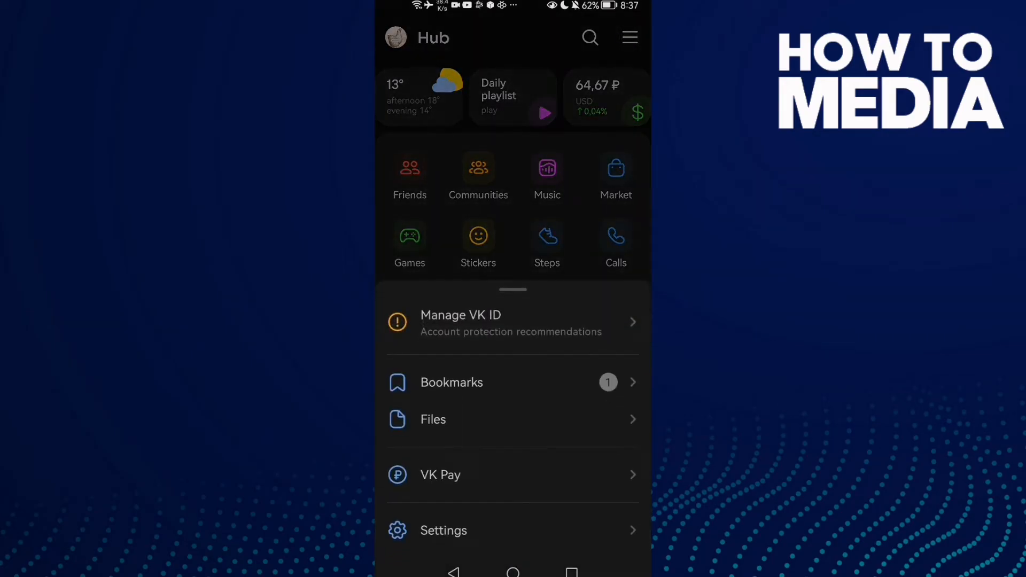
Step: Go from the menu's Settings entry to the Privacy page with My profile visibility options
{"action": "left_click", "coordinate": [443, 530]}
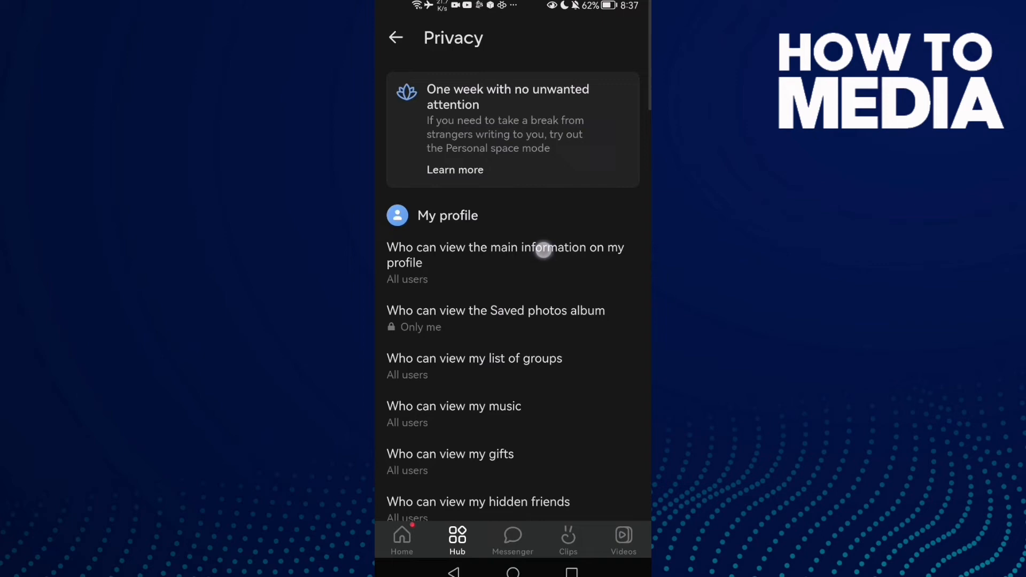
Step: Browse the Privacy list down to contact and invitation options, then return to Settings
{"action": "scroll", "scroll_direction": "down", "scroll_amount": 3}
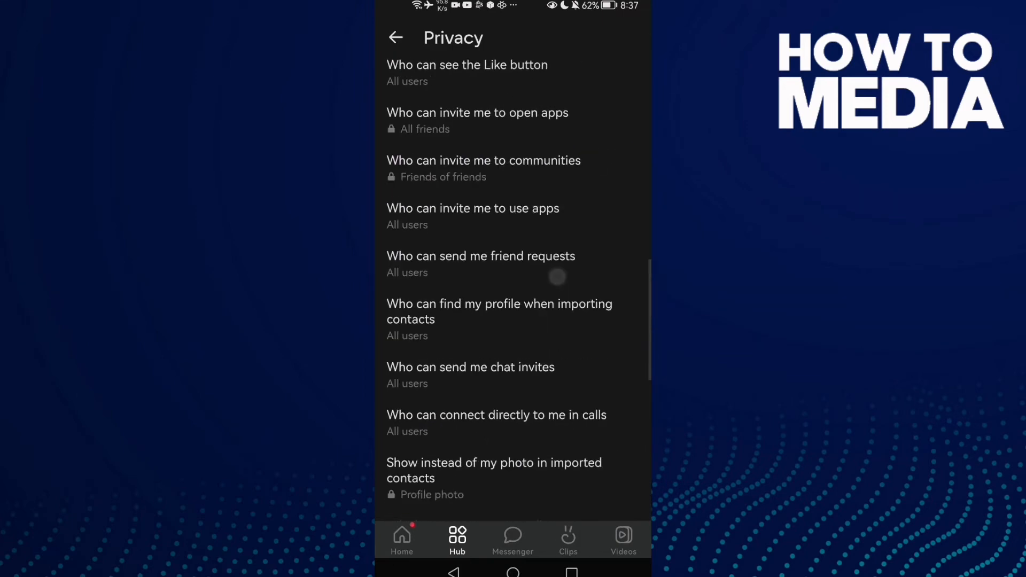
{"action": "scroll", "scroll_direction": "down", "scroll_amount": 3}
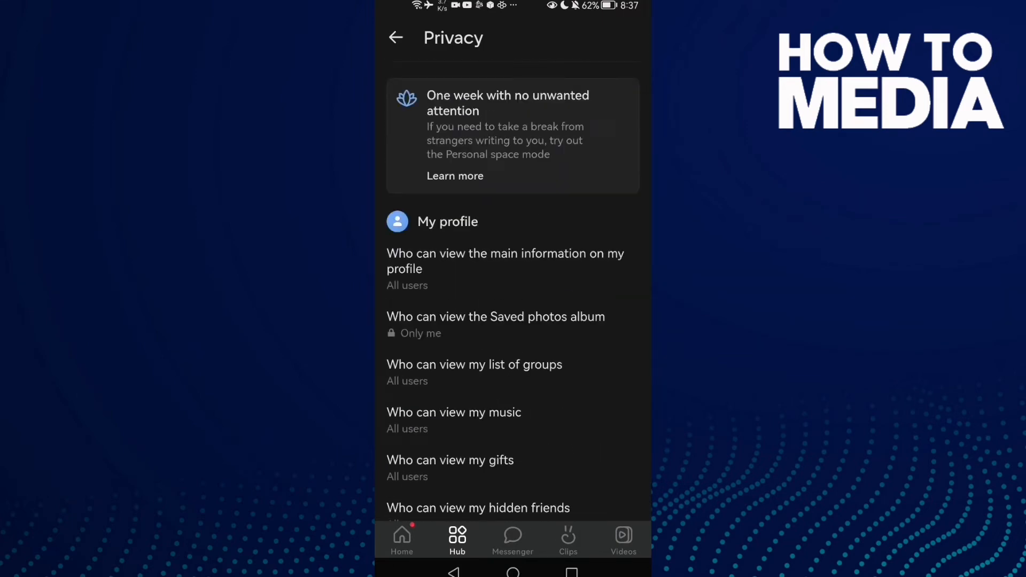
{"action": "scroll", "scroll_direction": "down", "scroll_amount": 3}
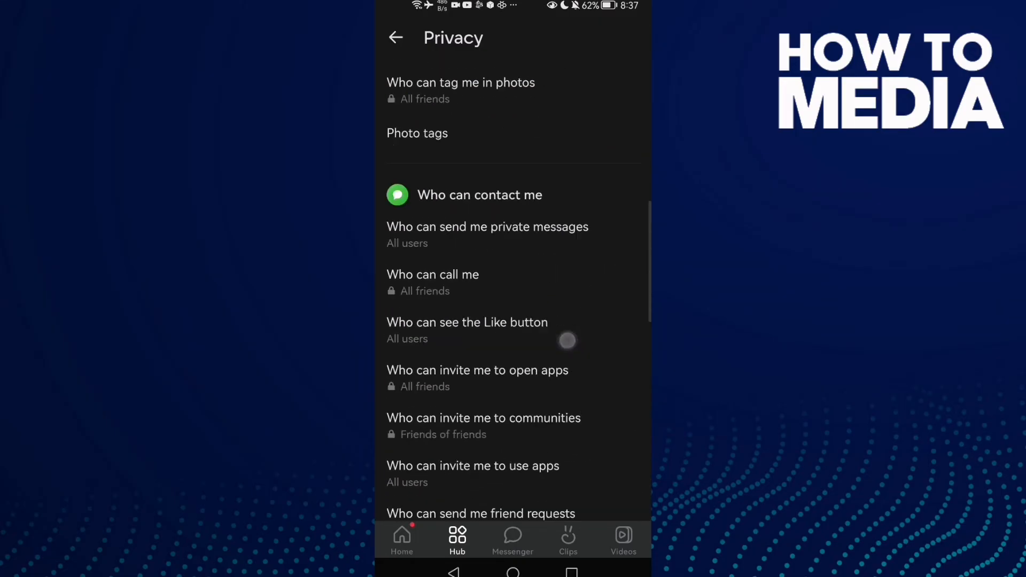
{"action": "left_click", "coordinate": [394, 37]}
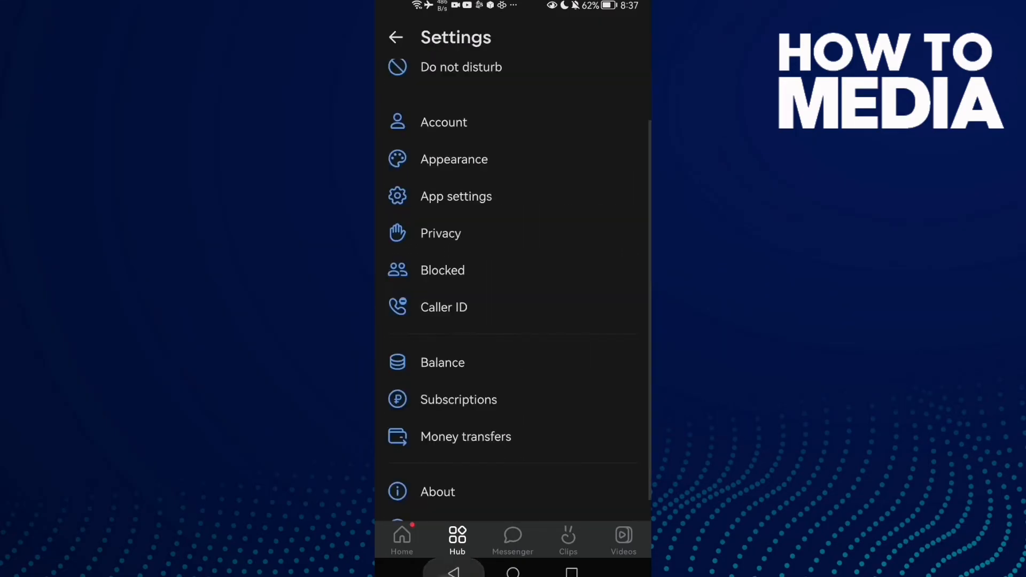